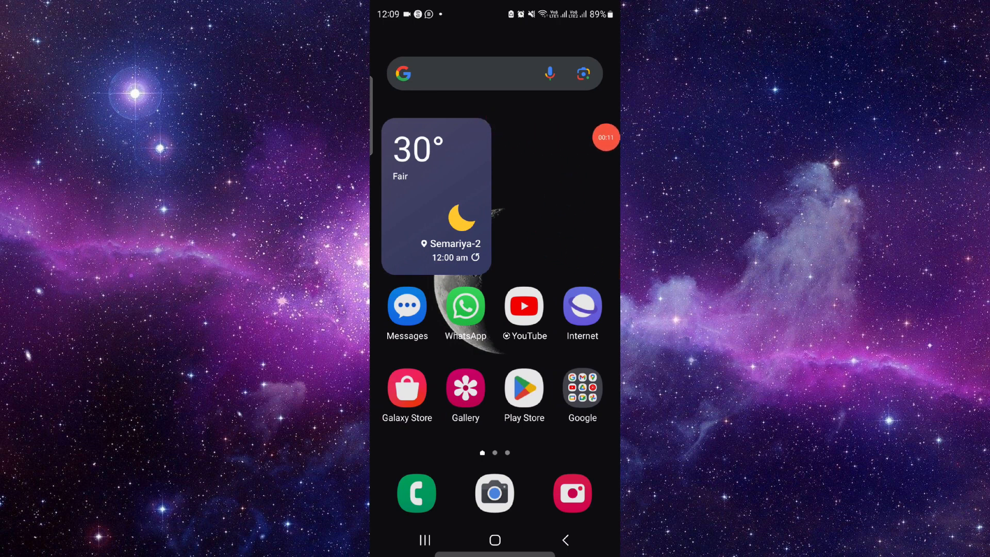
# - Open Google search from the home screen's search bar
pyautogui.click(470, 73)
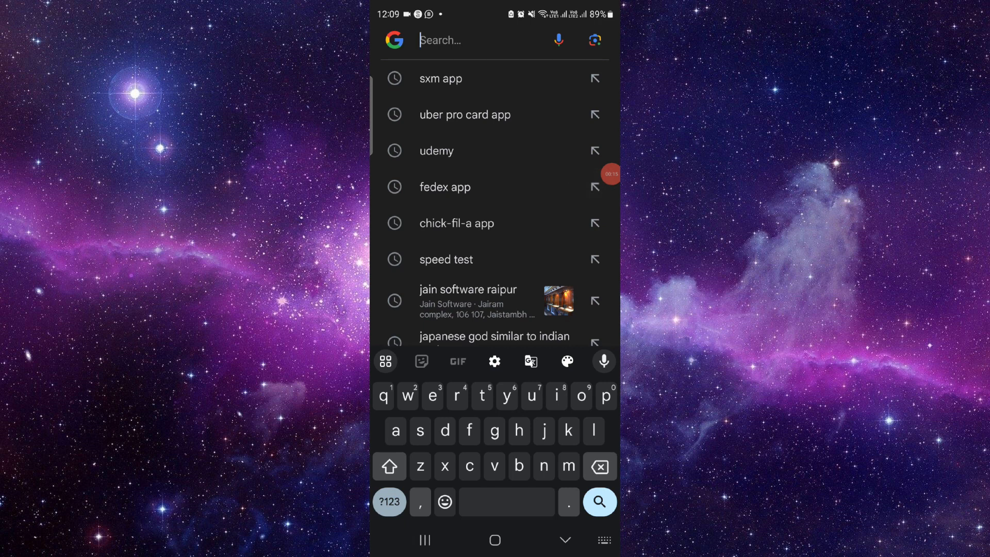
# - Search Google for 'news break app' using the suggestion
pyautogui.write('news break a')
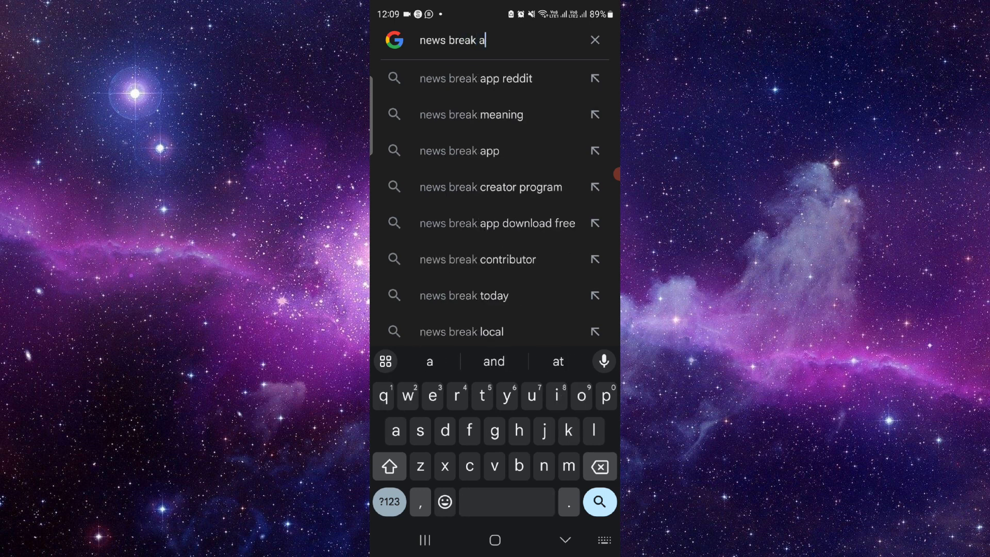
pyautogui.click(459, 150)
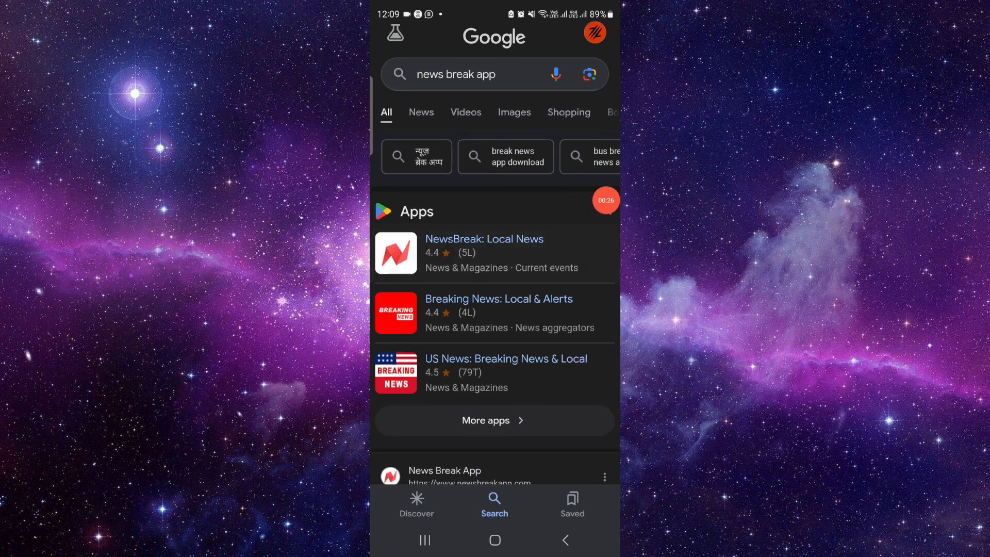
# - Open and close the NewsBreak: Local News Play listing, then show recent apps
pyautogui.click(484, 239)
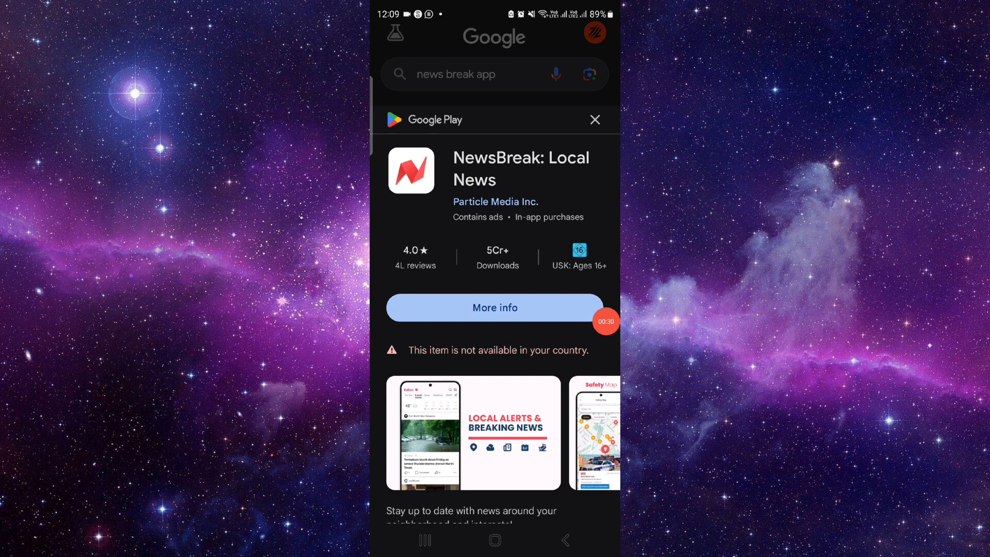
pyautogui.click(594, 119)
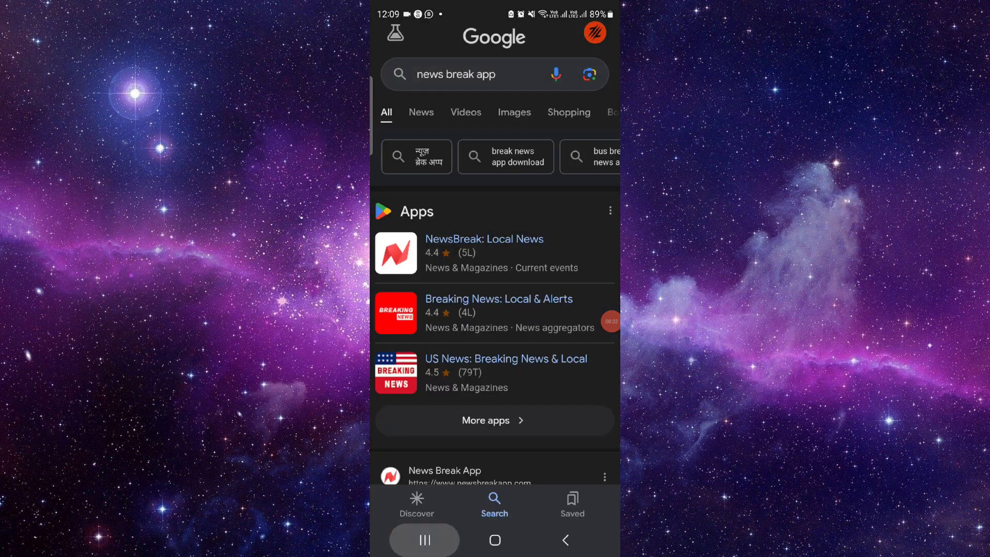
pyautogui.click(424, 539)
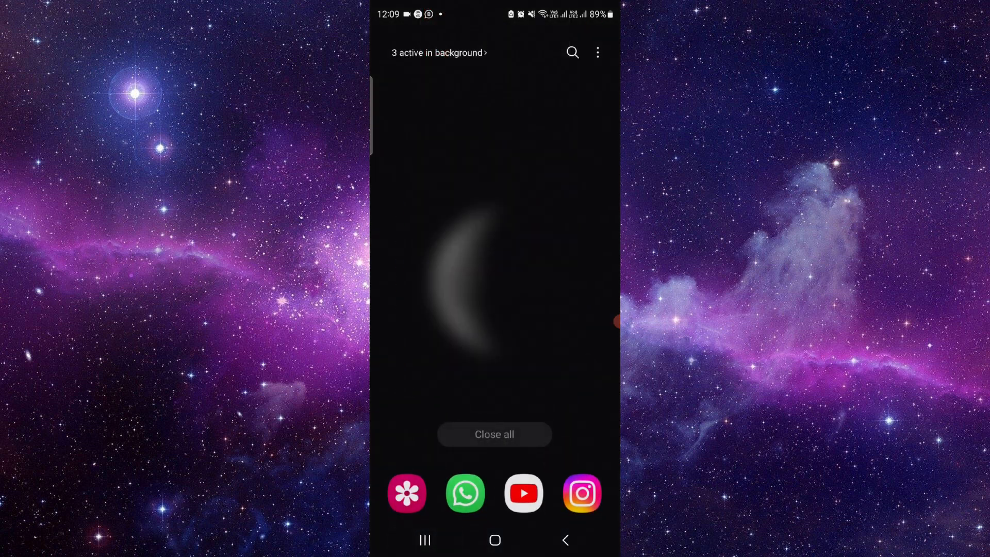